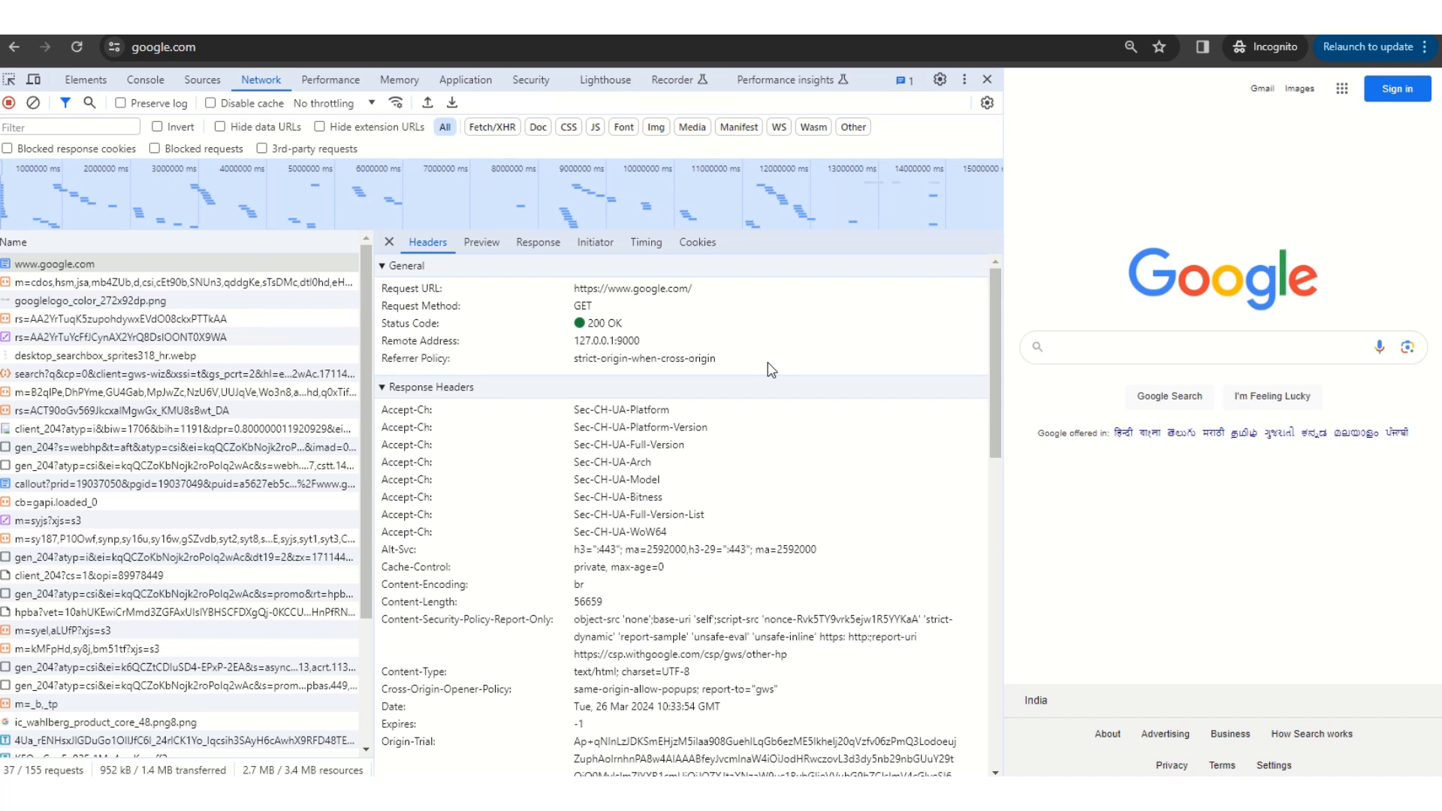
{"action": "mouse_move", "coordinate": [1366, 150]}
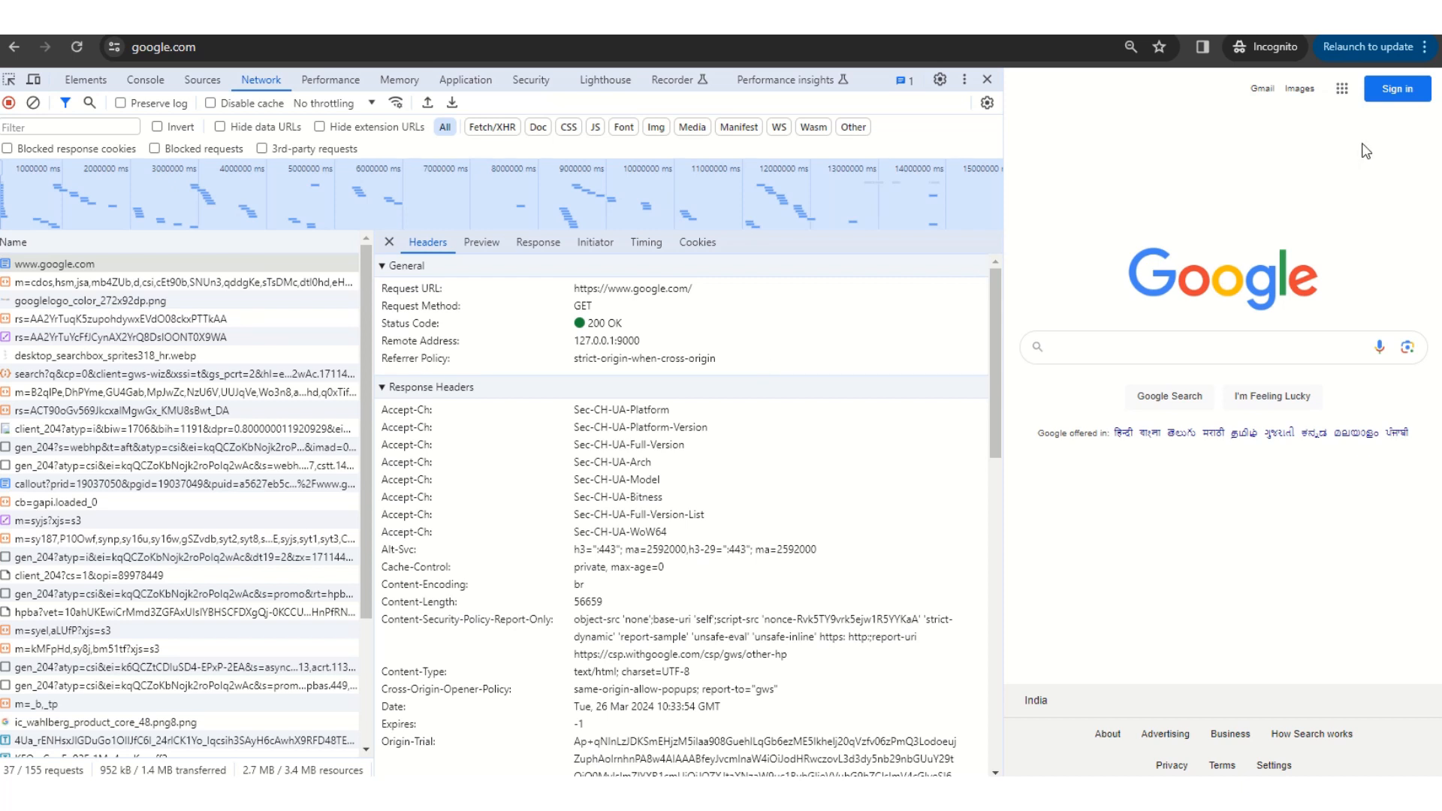
Select the second google.com request in the Name list to view its headers.
{"action": "left_click", "coordinate": [1421, 46]}
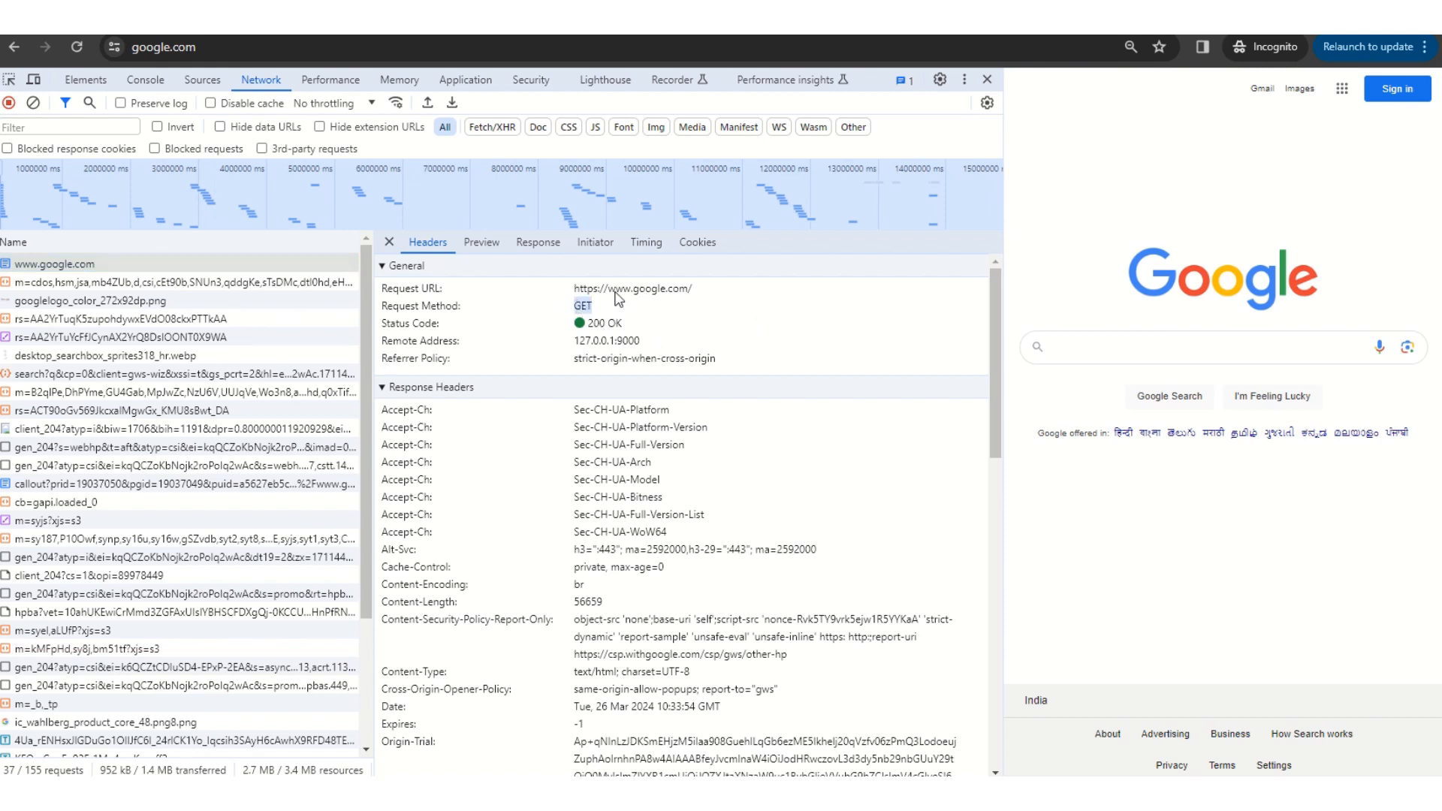
{"action": "mouse_move", "coordinate": [650, 304]}
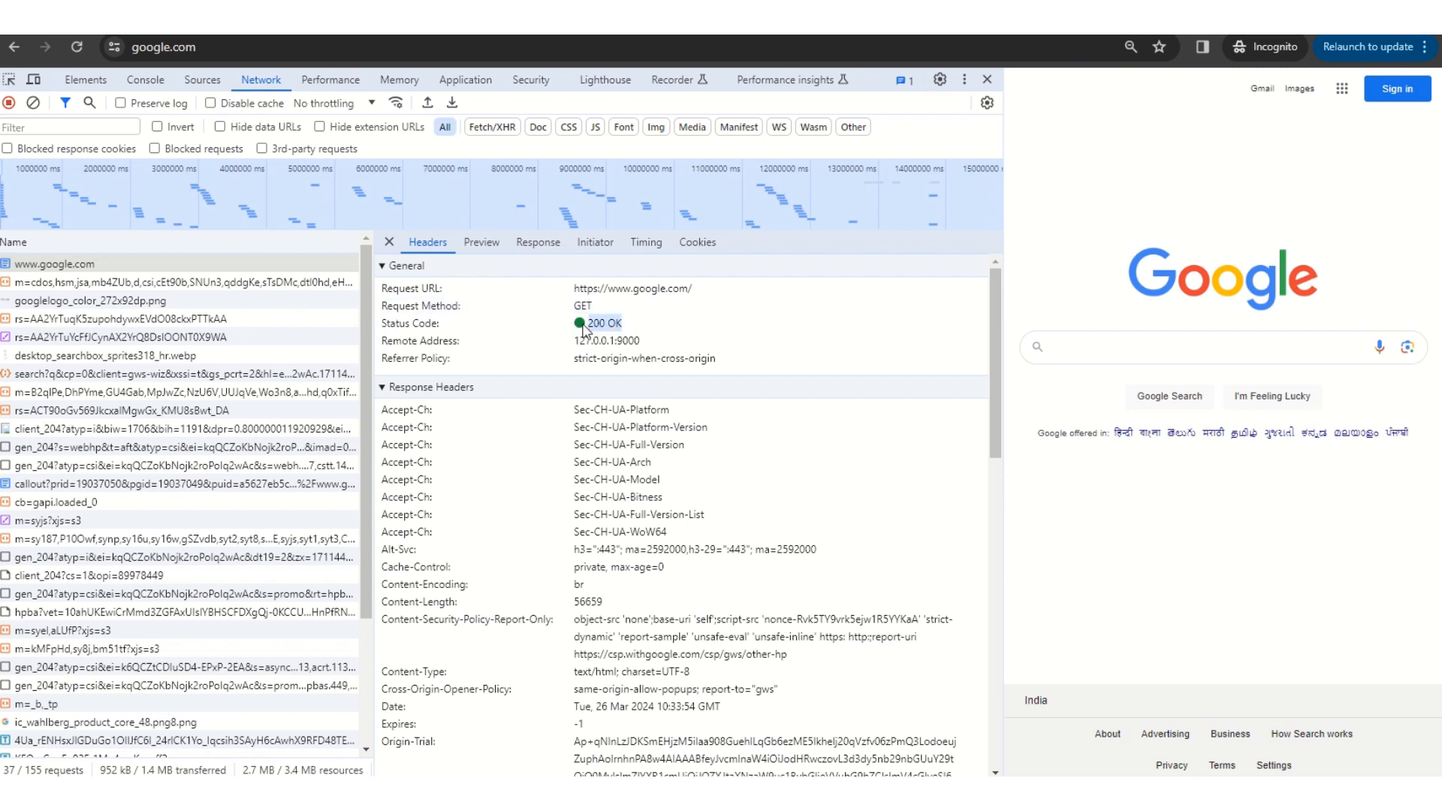
{"action": "mouse_move", "coordinate": [567, 334]}
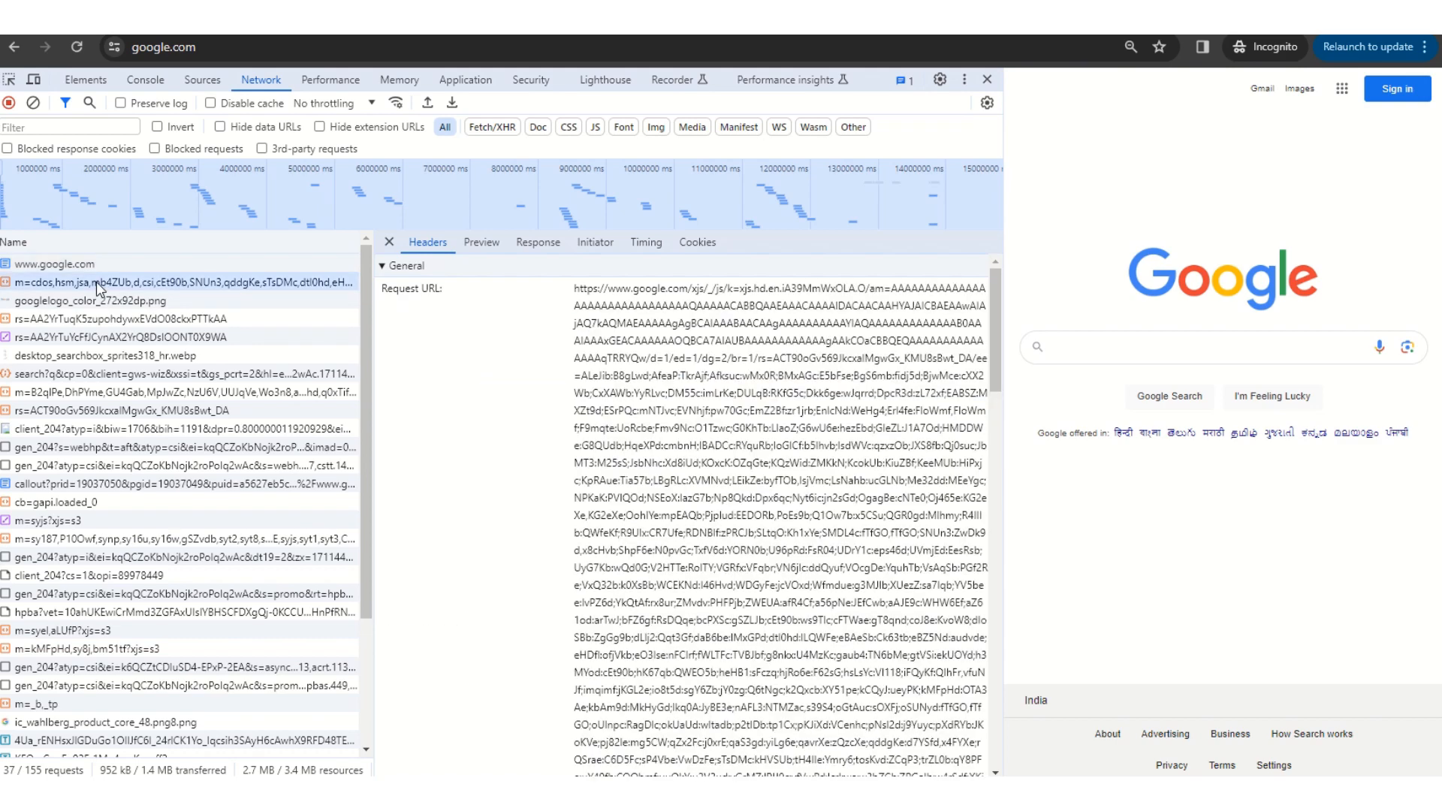
Inspect headers of the logo image, gstatic script, suggestions and script requests, ending on the gen_204 POST 204 request.
{"action": "left_click", "coordinate": [105, 300]}
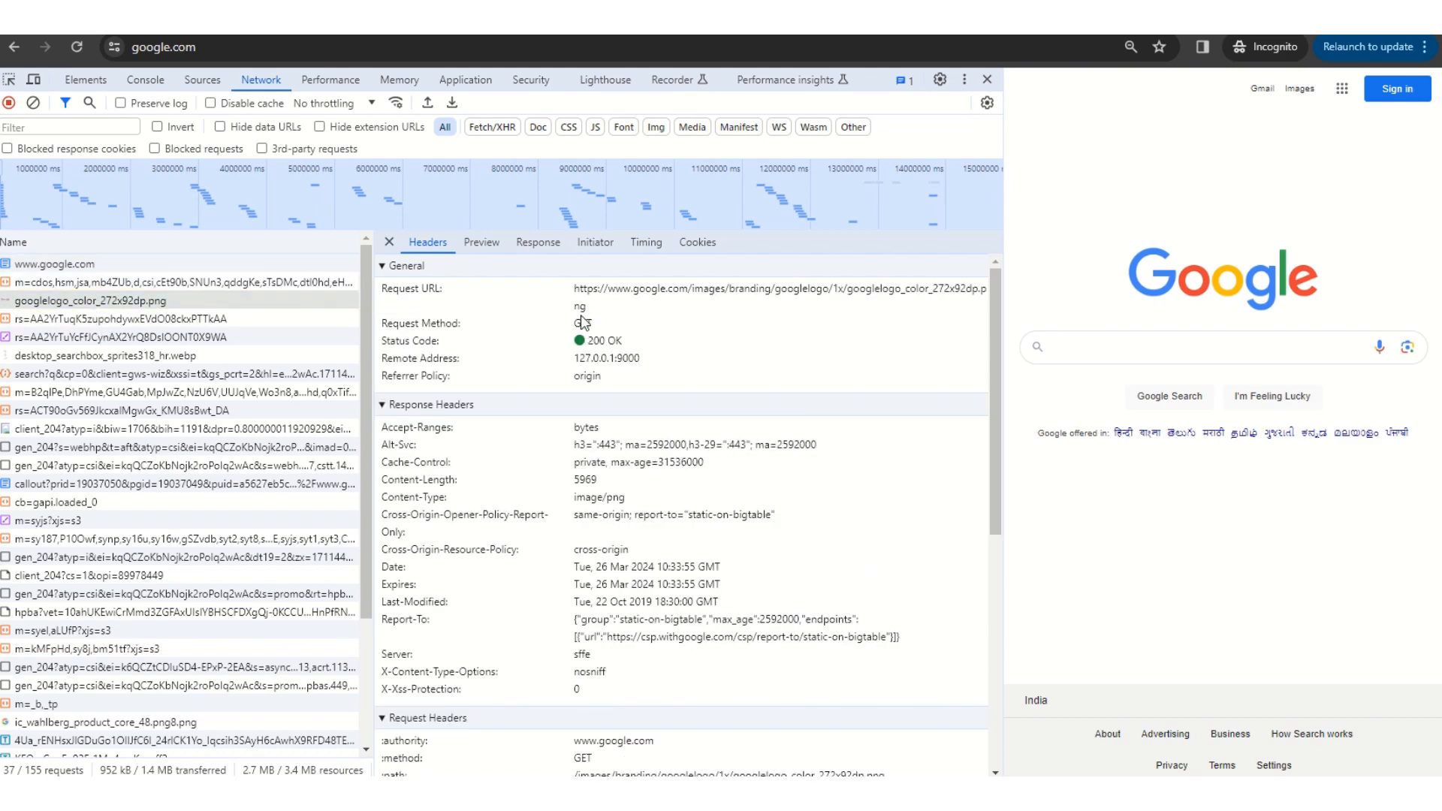
{"action": "left_click", "coordinate": [120, 318]}
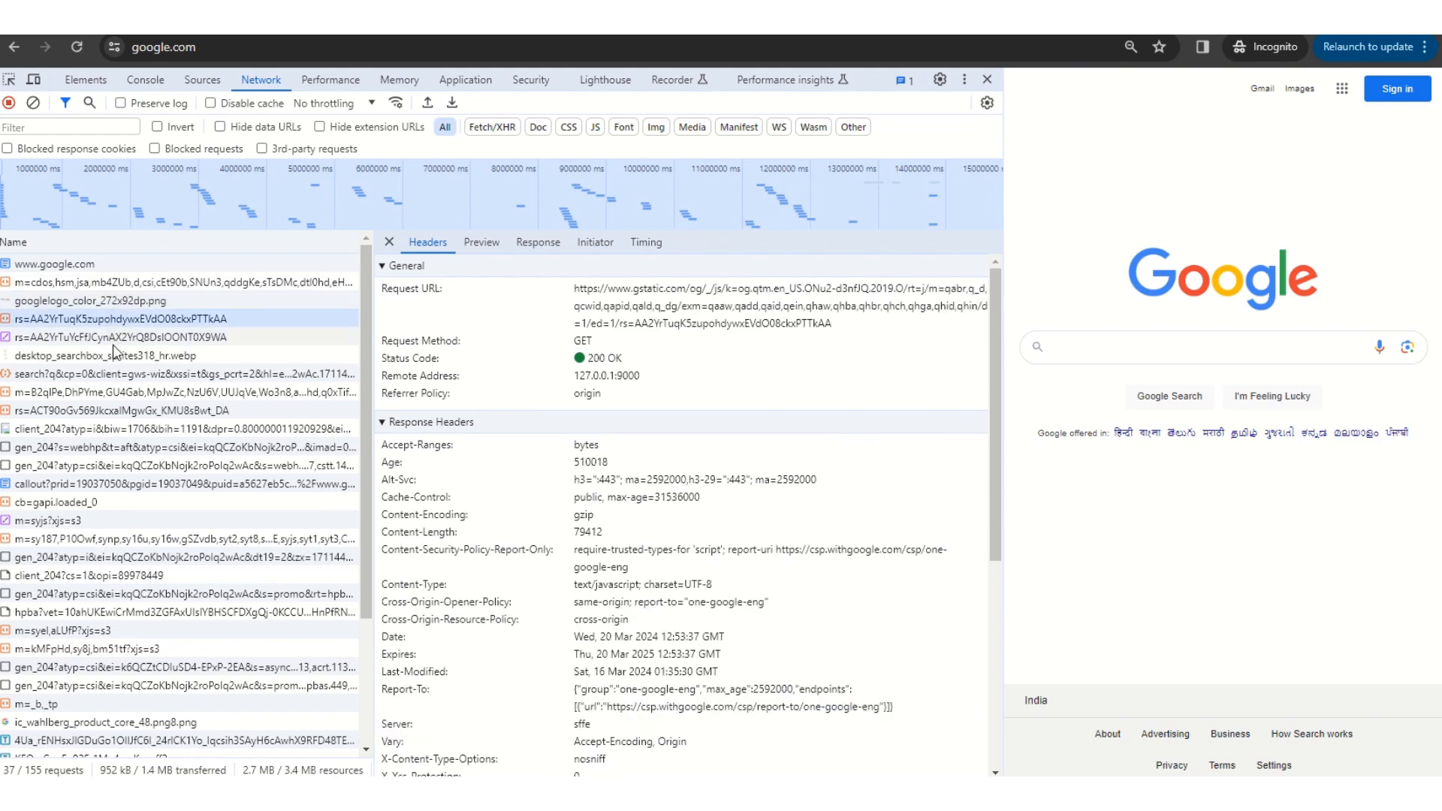
{"action": "left_click", "coordinate": [166, 374]}
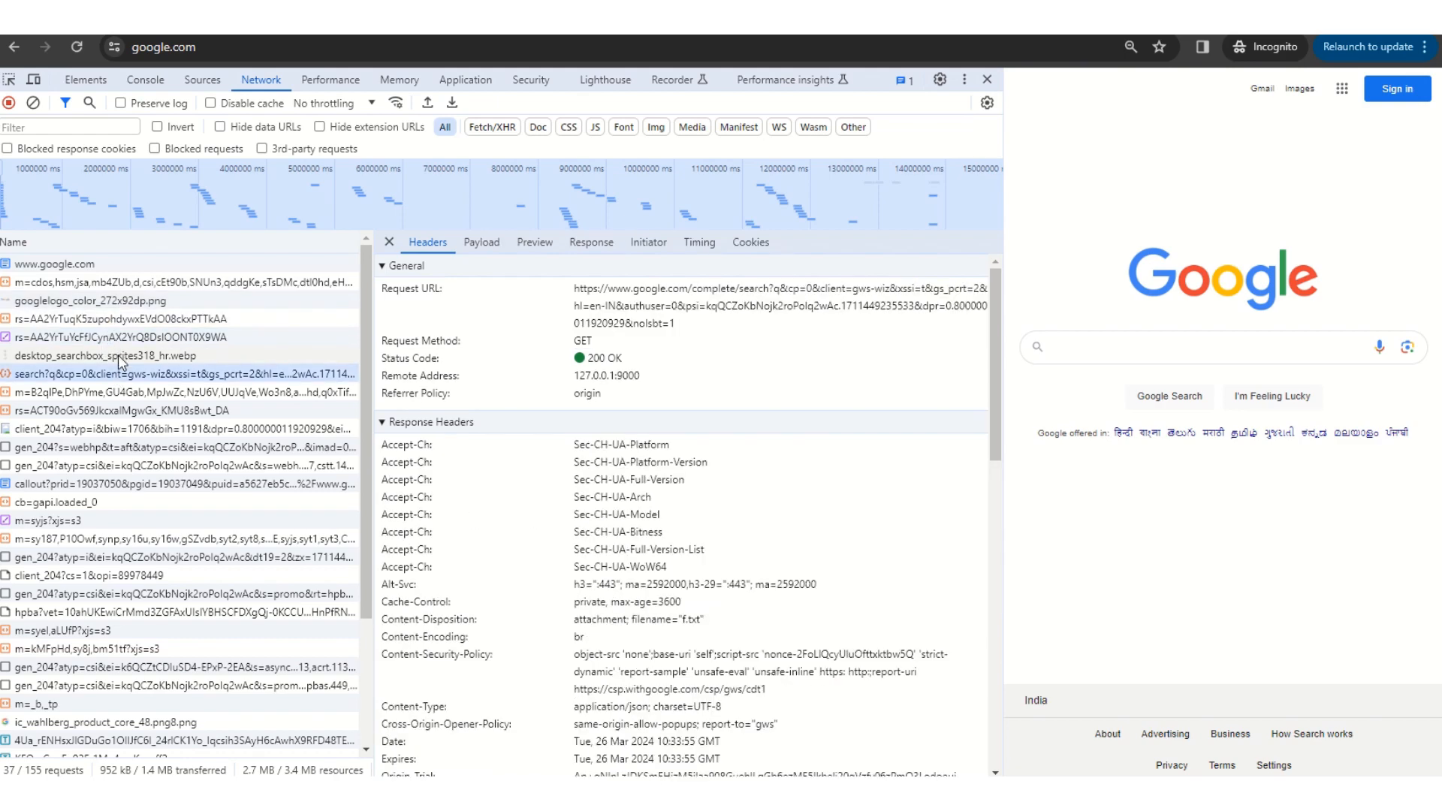
{"action": "left_click", "coordinate": [165, 410]}
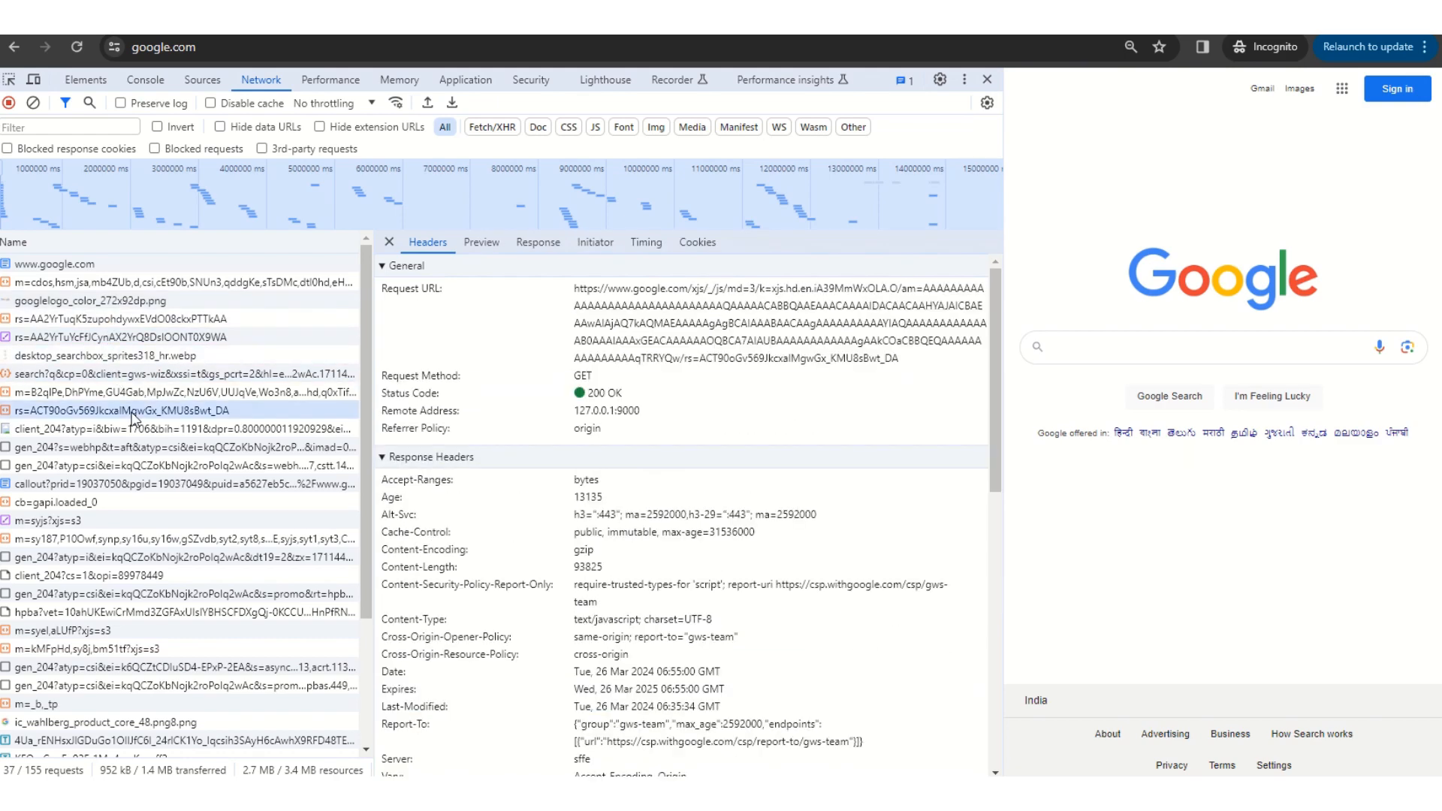
{"action": "left_click", "coordinate": [138, 448]}
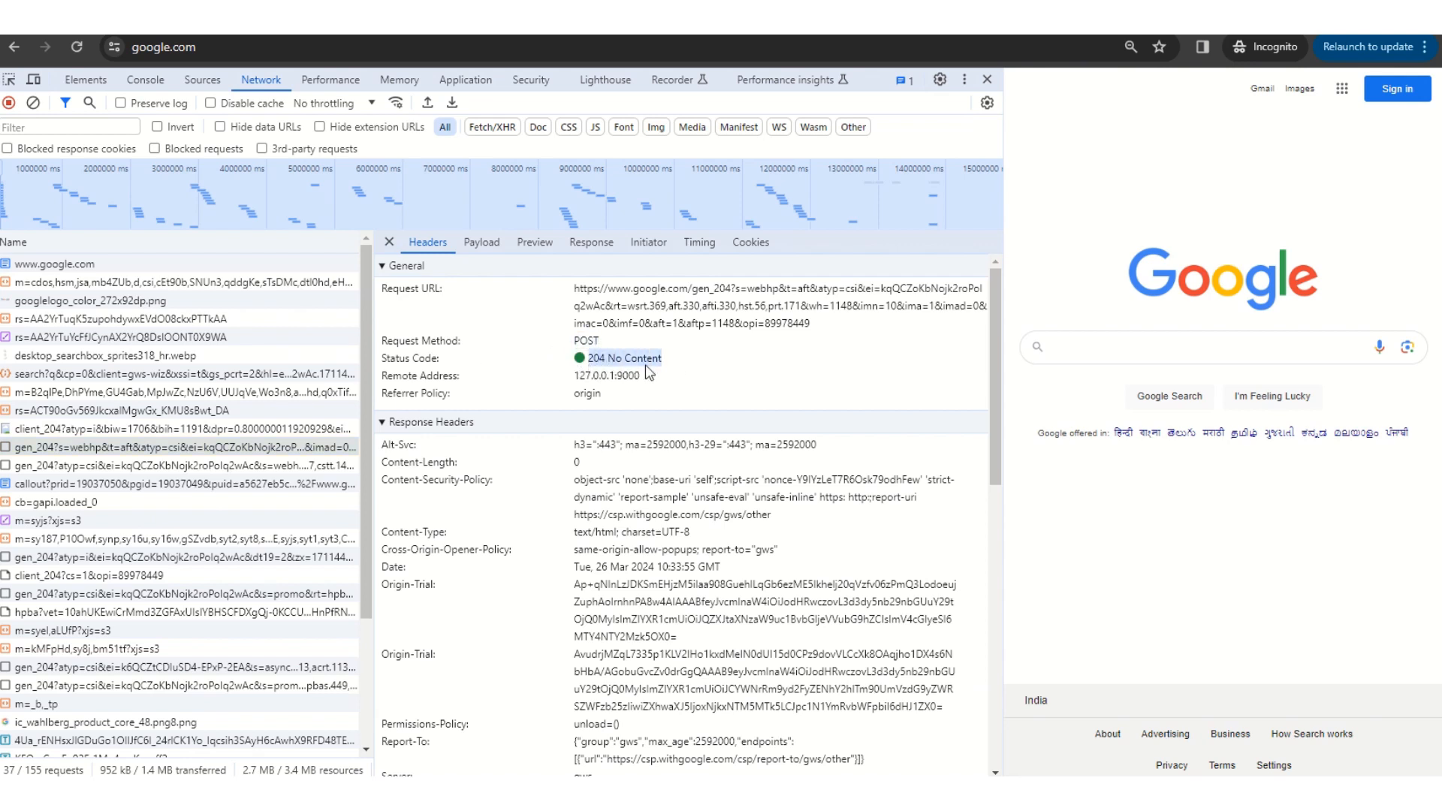
{"action": "mouse_move", "coordinate": [678, 368]}
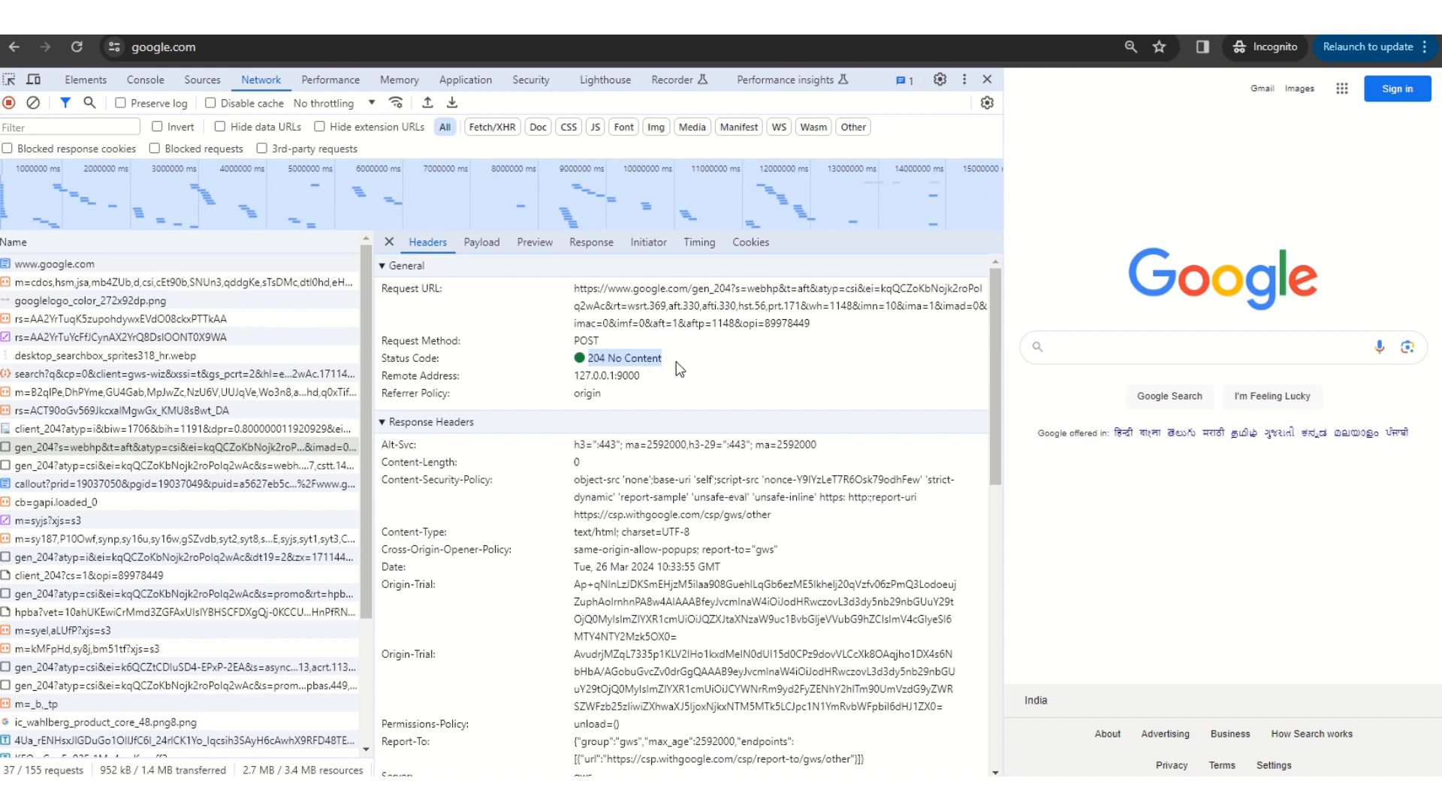
{"action": "mouse_move", "coordinate": [330, 337]}
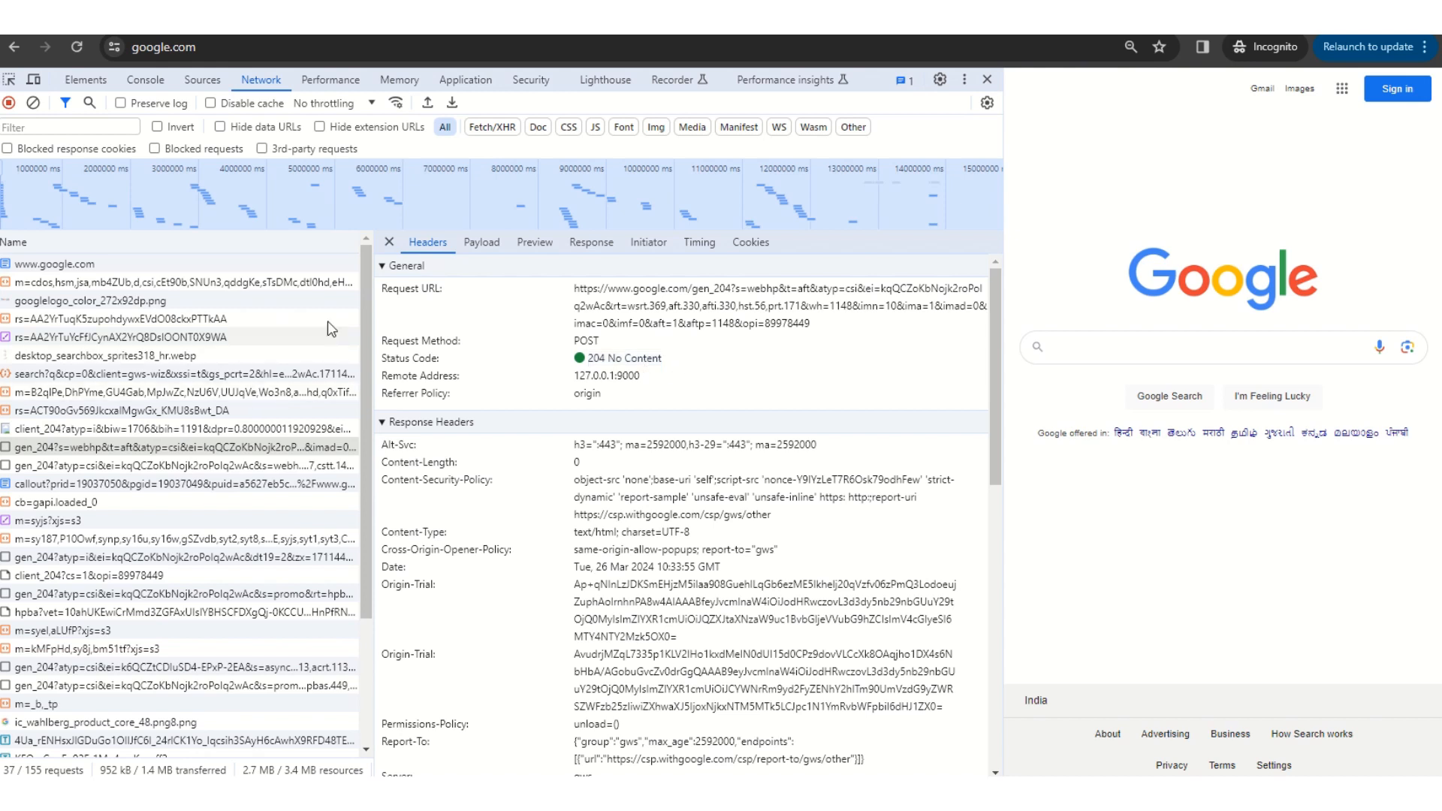
{"action": "scroll", "scroll_direction": "down", "scroll_amount": 3}
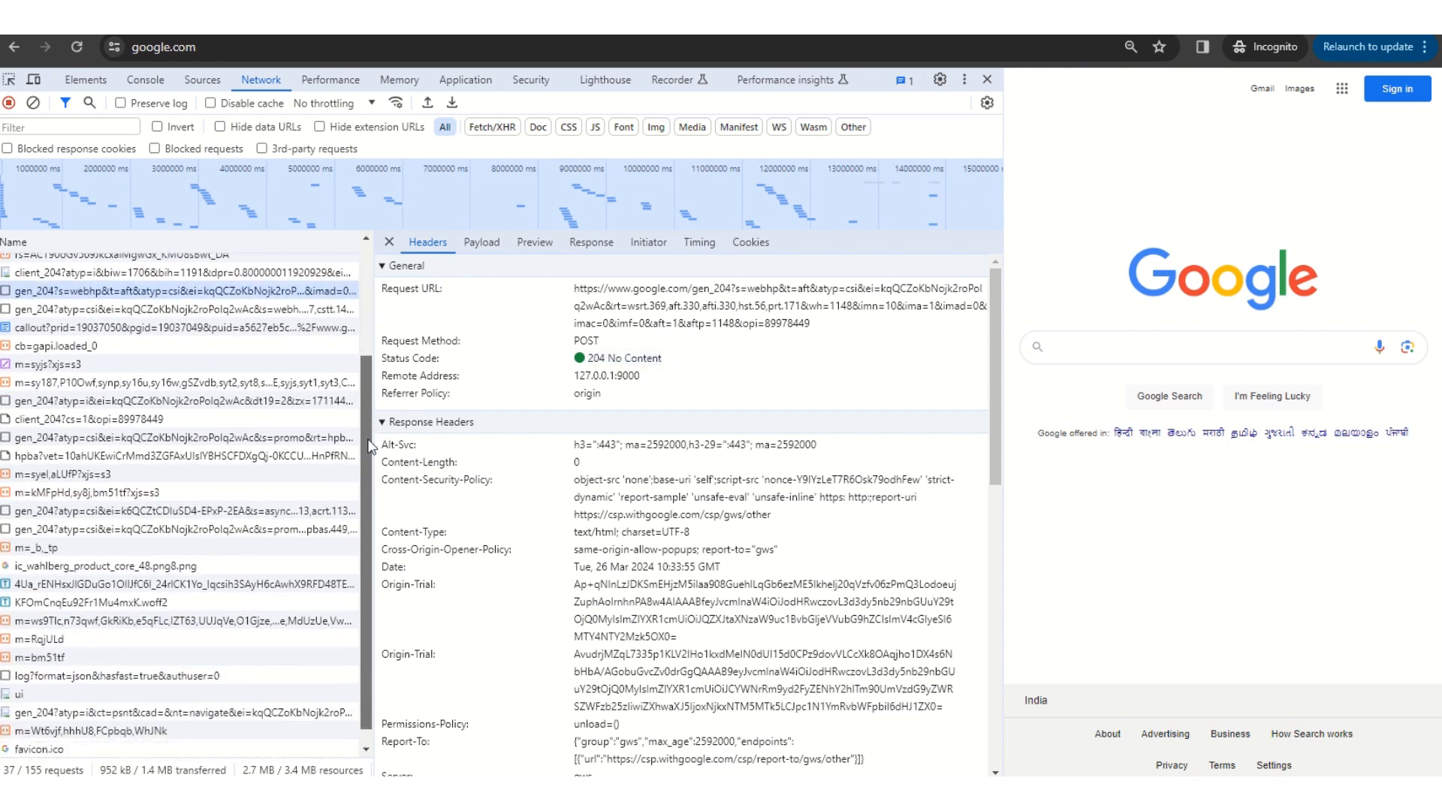